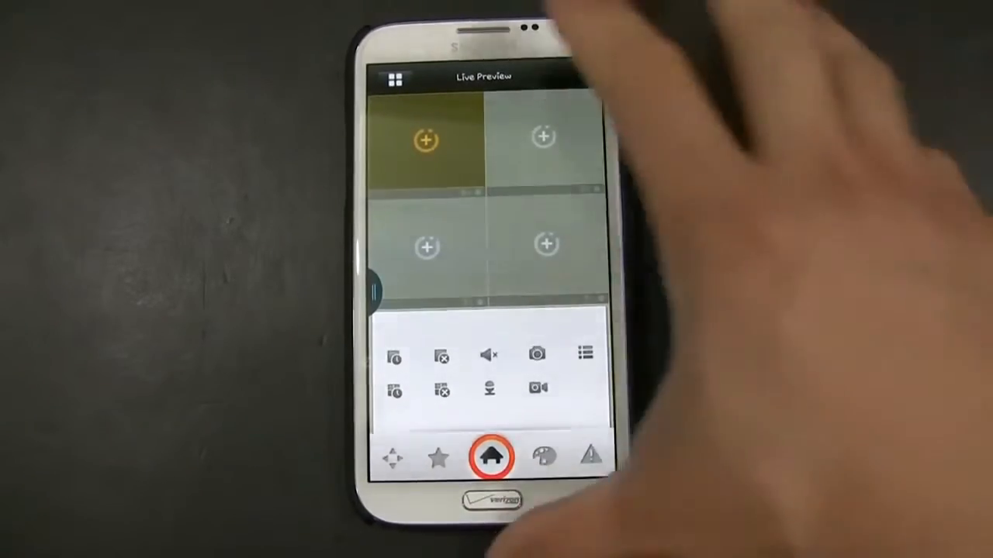
Return from the empty Live Preview grid to the main menu via the Home icon.
left_click(491, 458)
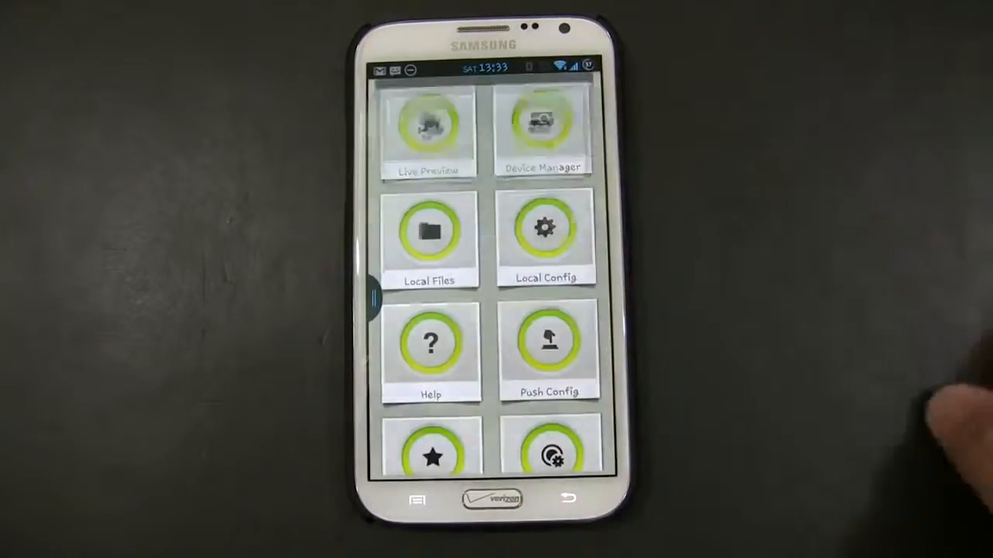
In Device Manager, manually add recorder 3A Demo at 192.168.1.5, port 1234, 16 channels.
left_click(543, 124)
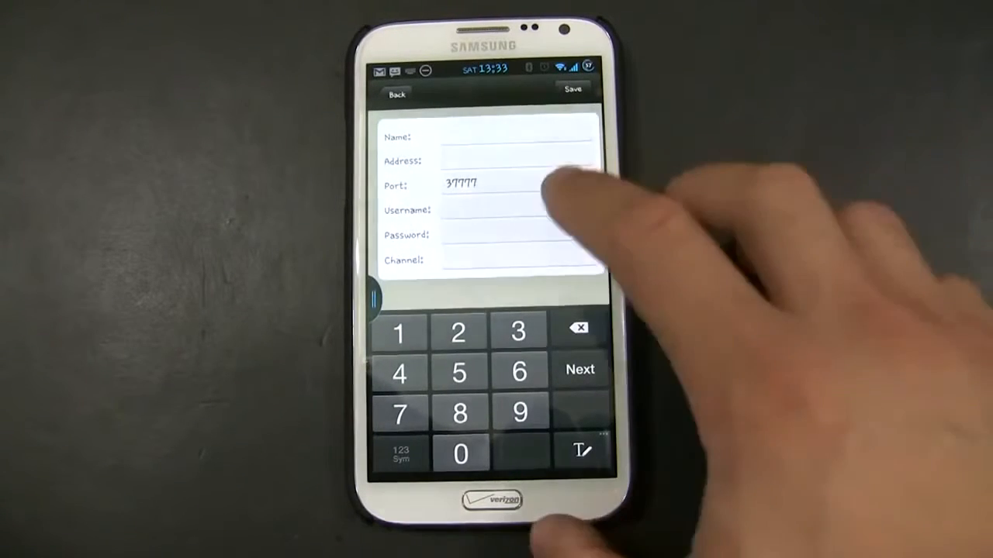
left_click(520, 211)
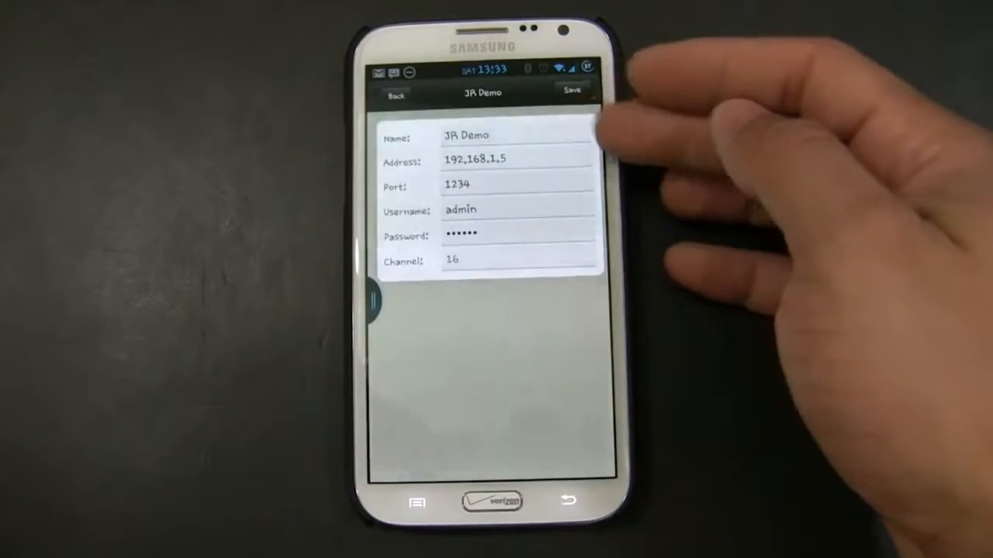
Review the 3A Demo address field, save the recorder and go back to the main menu.
left_click(496, 160)
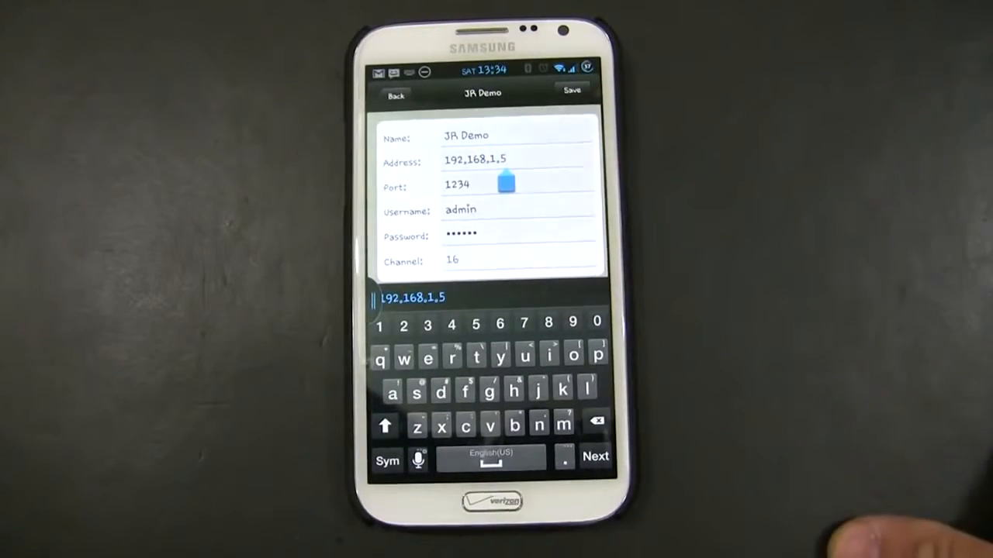
left_click(459, 210)
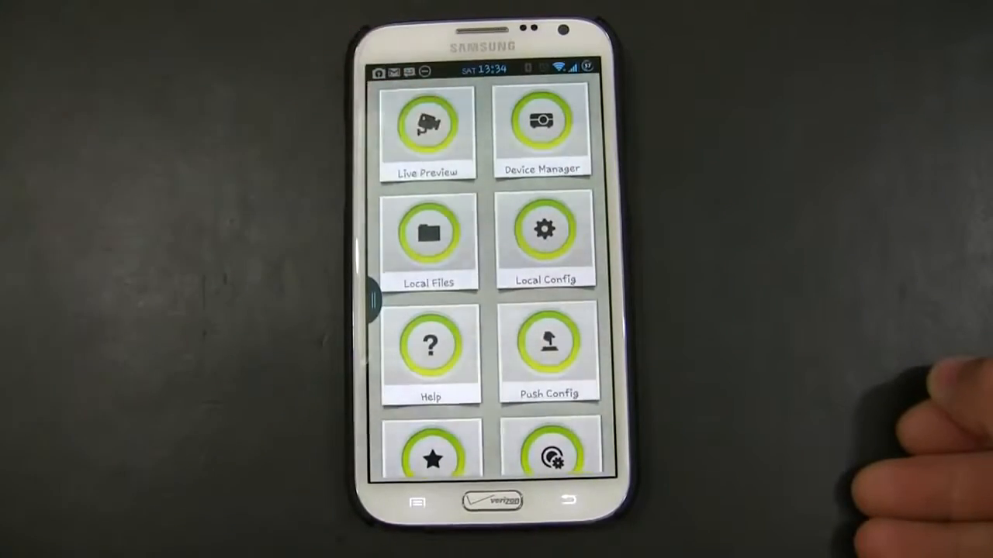
Load the 3A Demo recorder's cameras into the first Live Preview slot for a four-feed view.
left_click(428, 127)
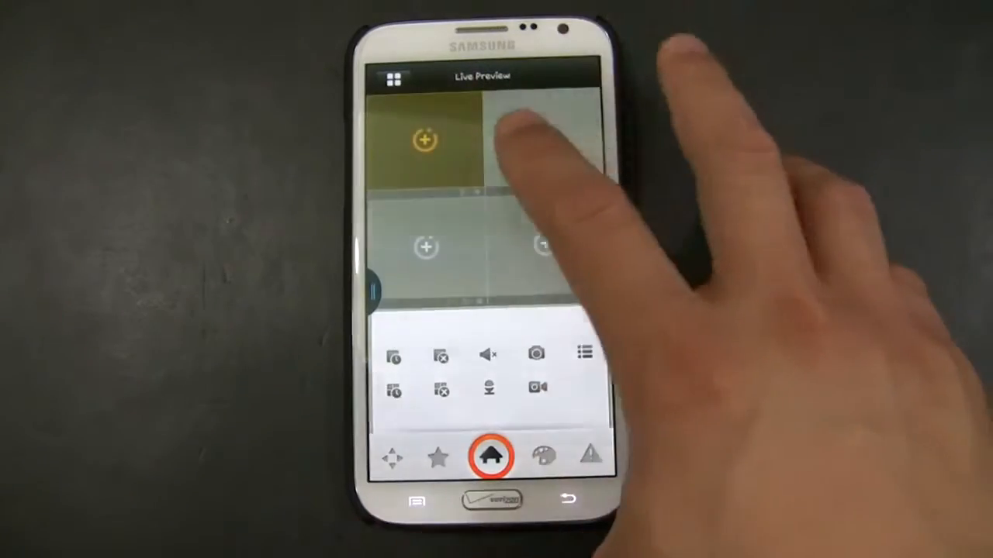
left_click(490, 456)
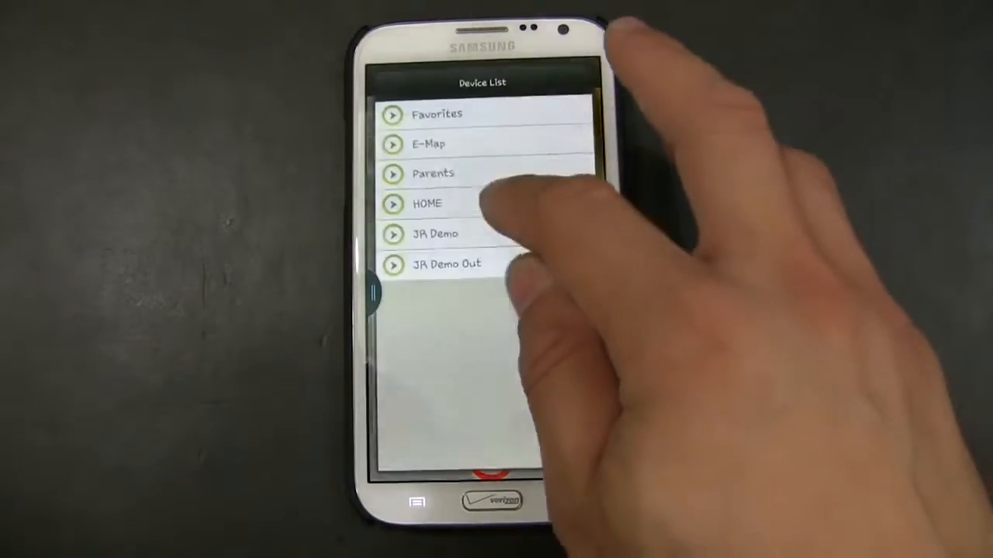
left_click(434, 232)
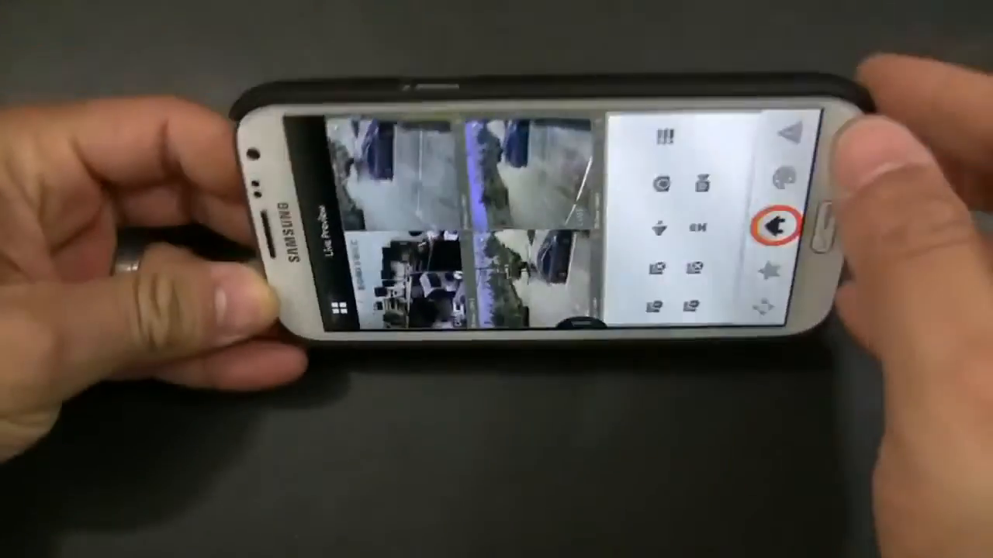
left_click(776, 225)
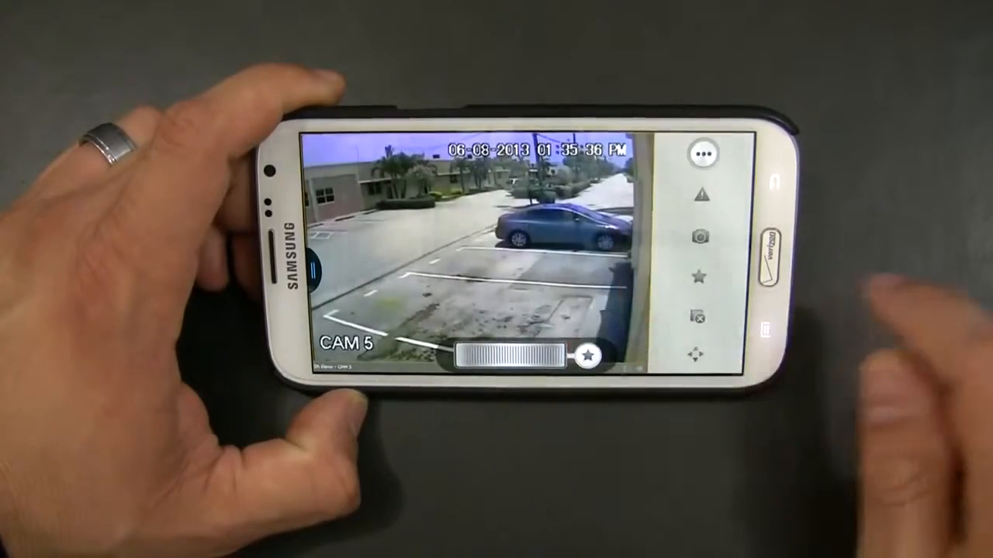
left_click(698, 356)
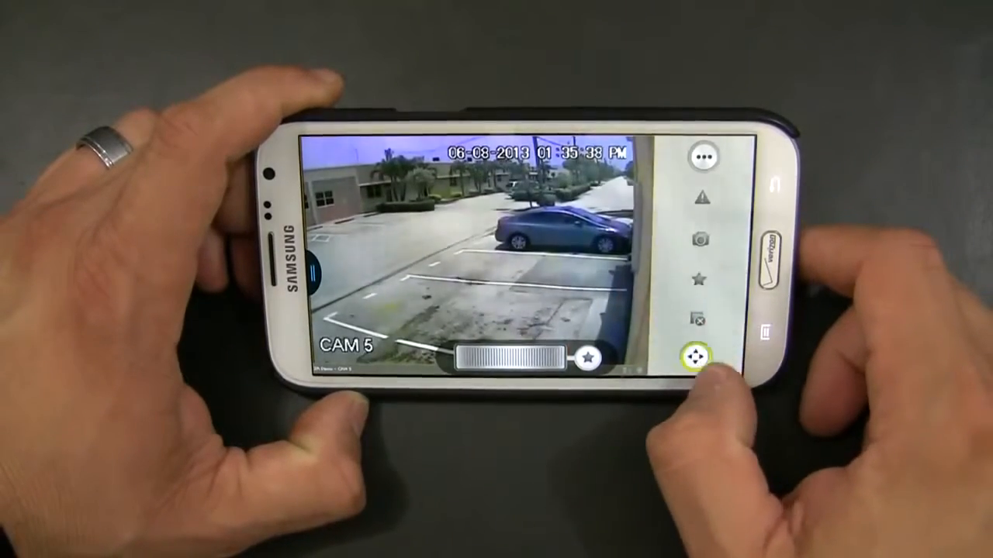
left_click(695, 355)
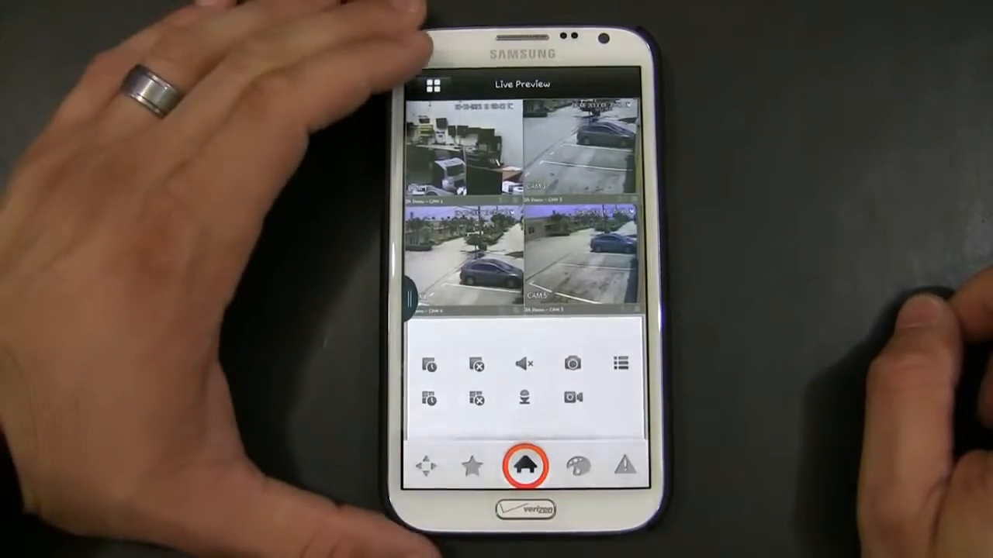
Leave the live camera grid for the main menu via the Home icon.
left_click(522, 462)
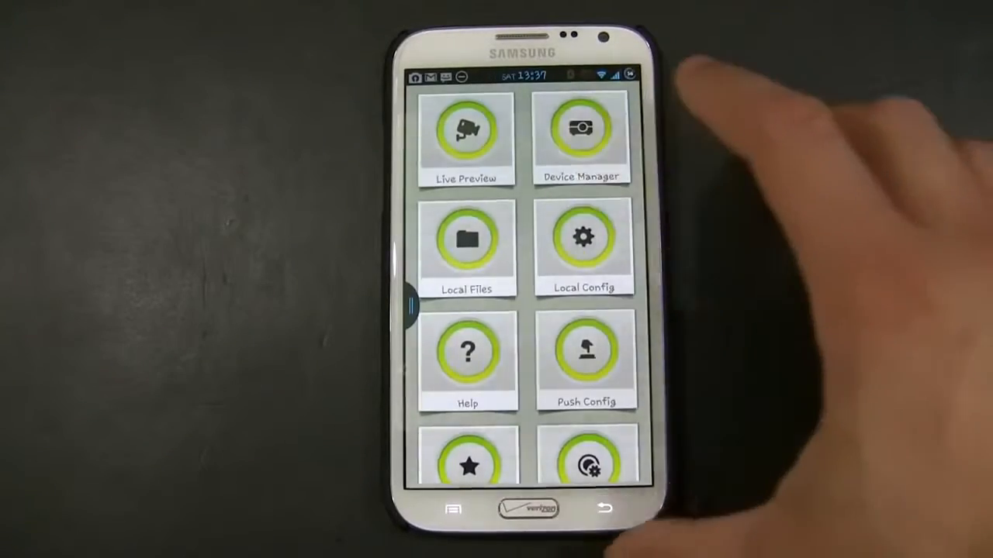
Show Device Manager with Parents, HOME, 3A Demo and 3A Demo Out, briefly viewing the Add options.
left_click(583, 132)
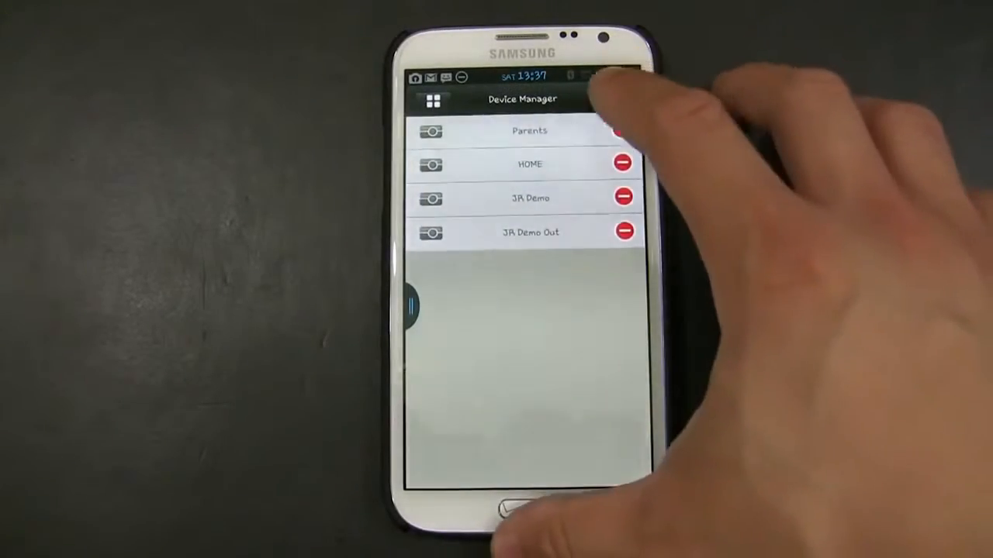
left_click(612, 99)
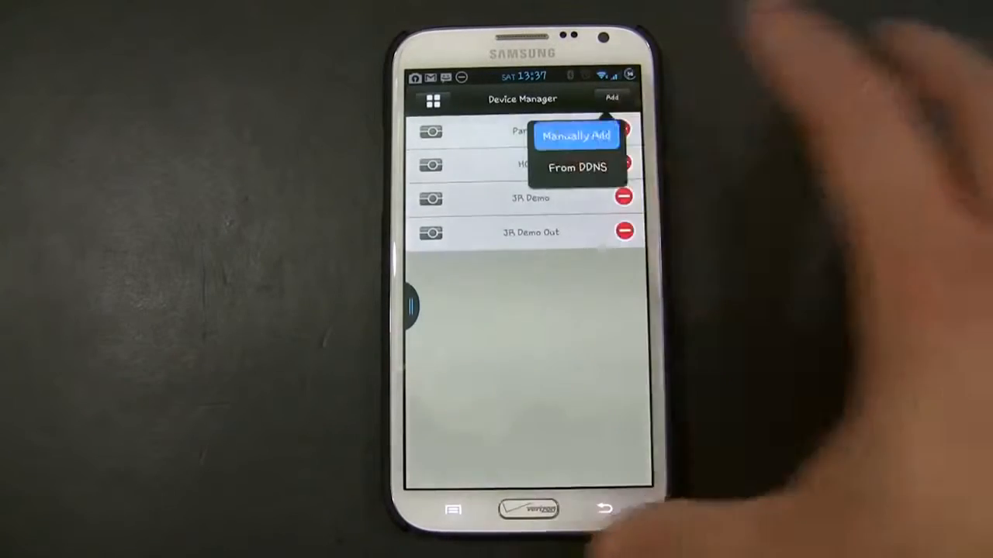
left_click(576, 137)
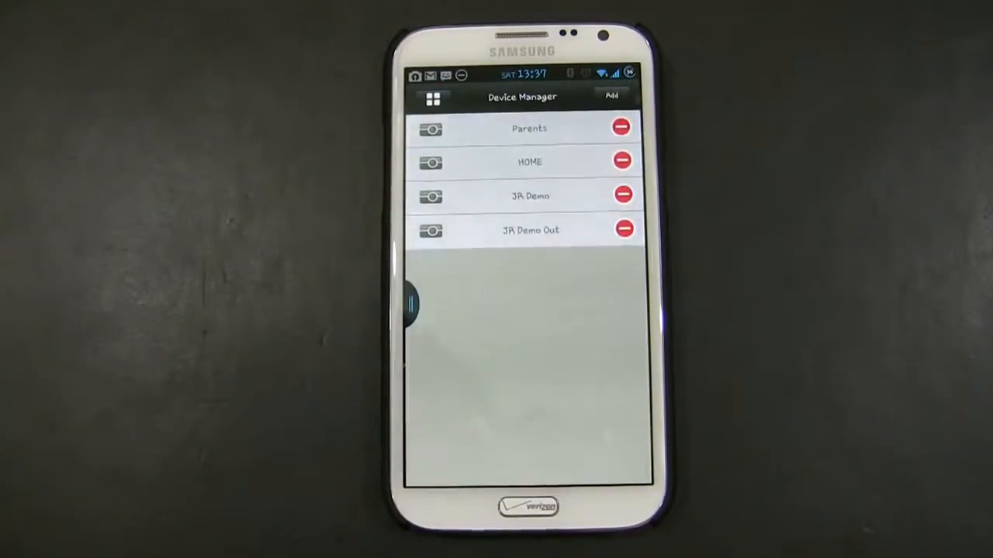
Review the 3A Demo Out recorder's external address 50.73.6.13 and return to the main menu.
left_click(529, 230)
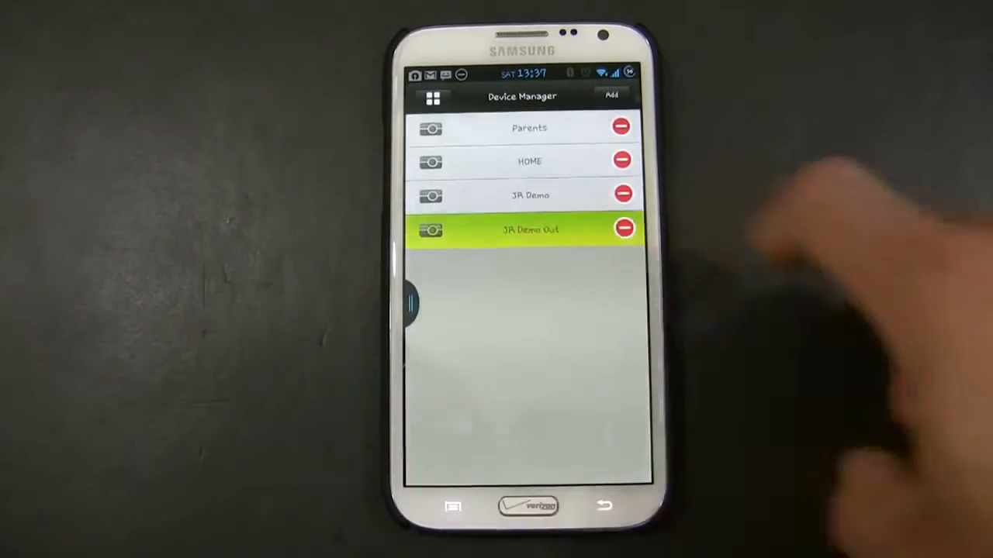
left_click(528, 230)
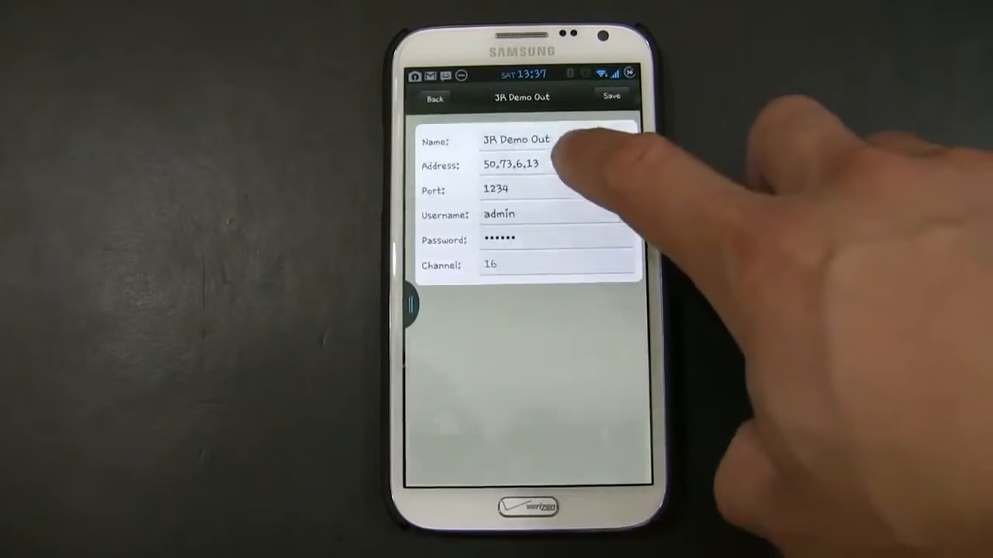
left_click(528, 165)
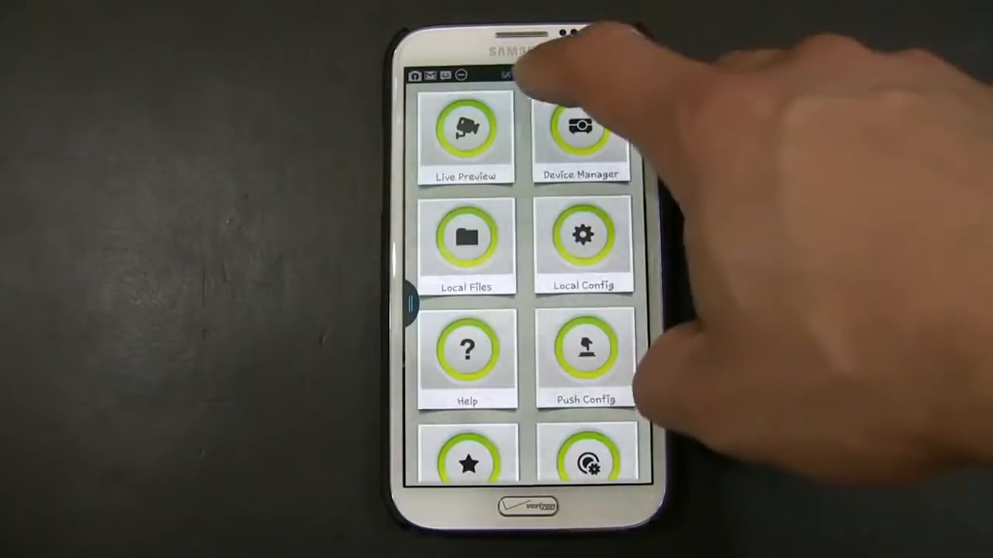
Enter Live Preview from the main menu, showing the empty four-slot grid.
left_click_drag(512, 74, 512, 310)
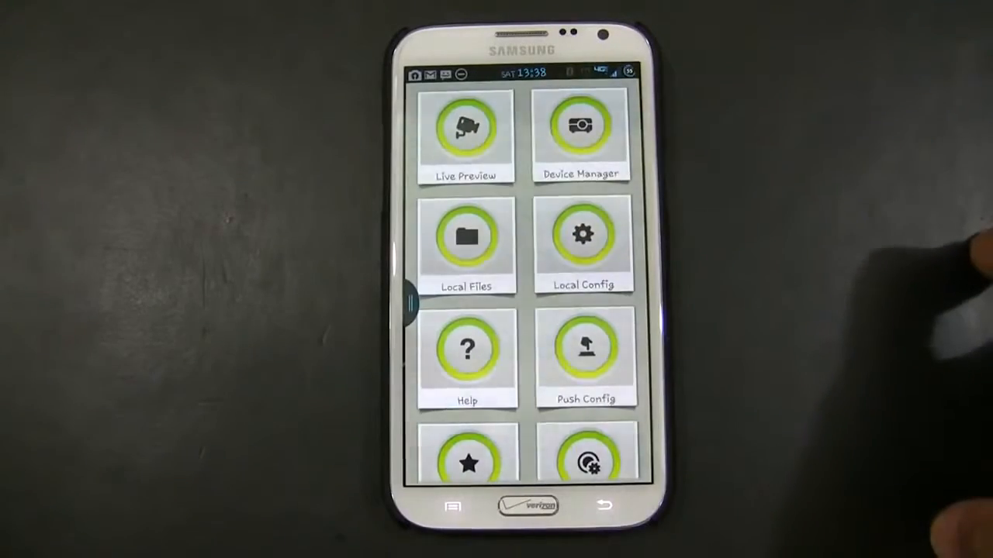
left_click(465, 128)
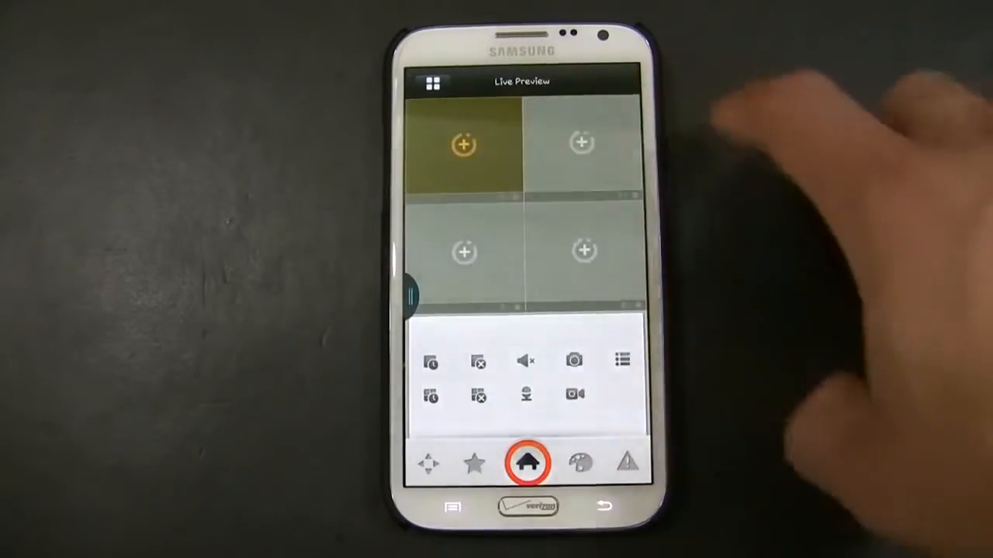
Assign 3A Demo Out CAM 1, CAM 2 and CAM 3 to the first three slots and start the fourth.
left_click(527, 462)
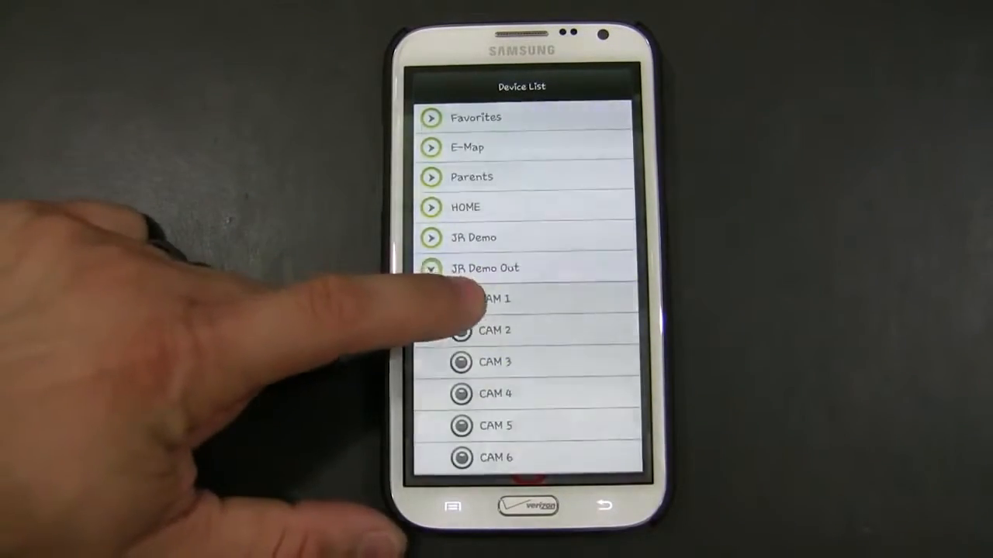
left_click(495, 298)
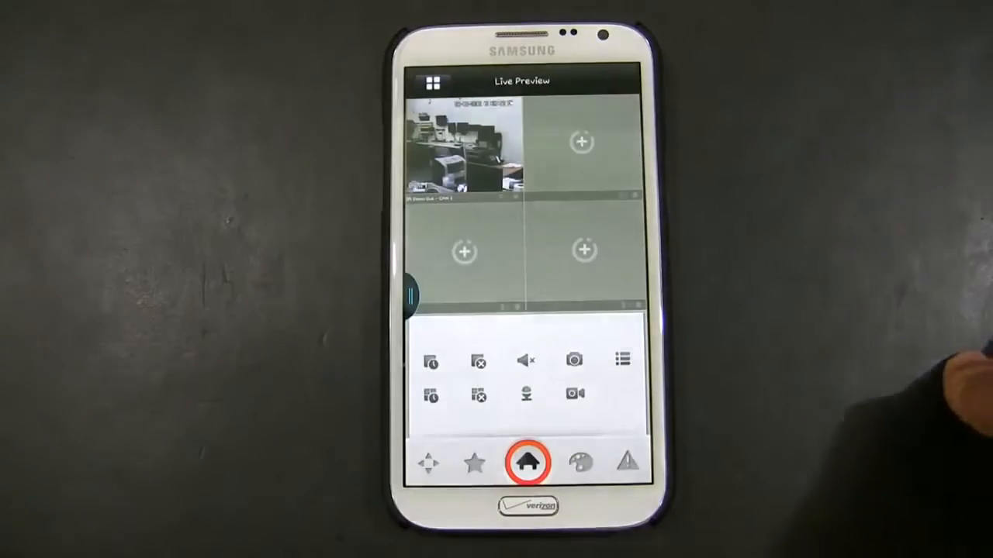
left_click(580, 141)
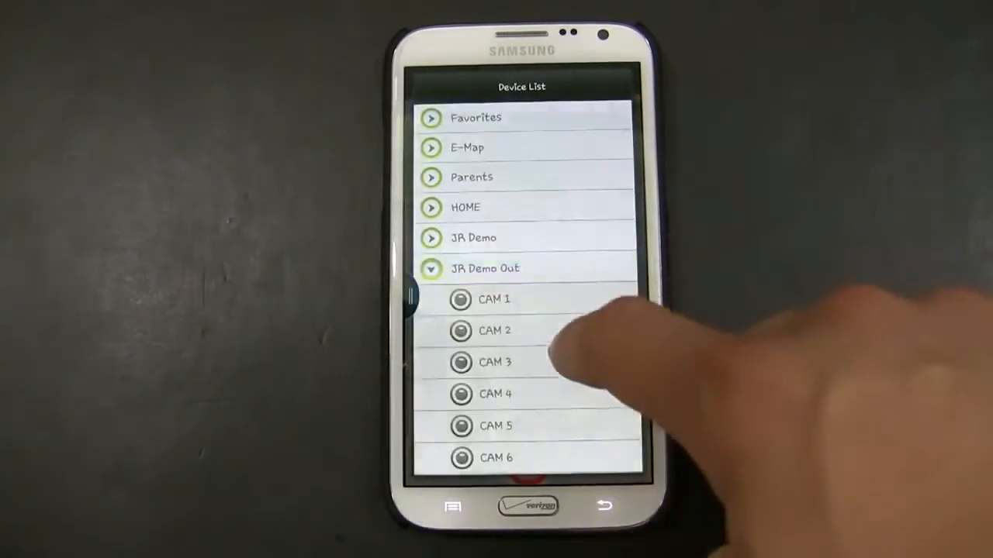
left_click(493, 363)
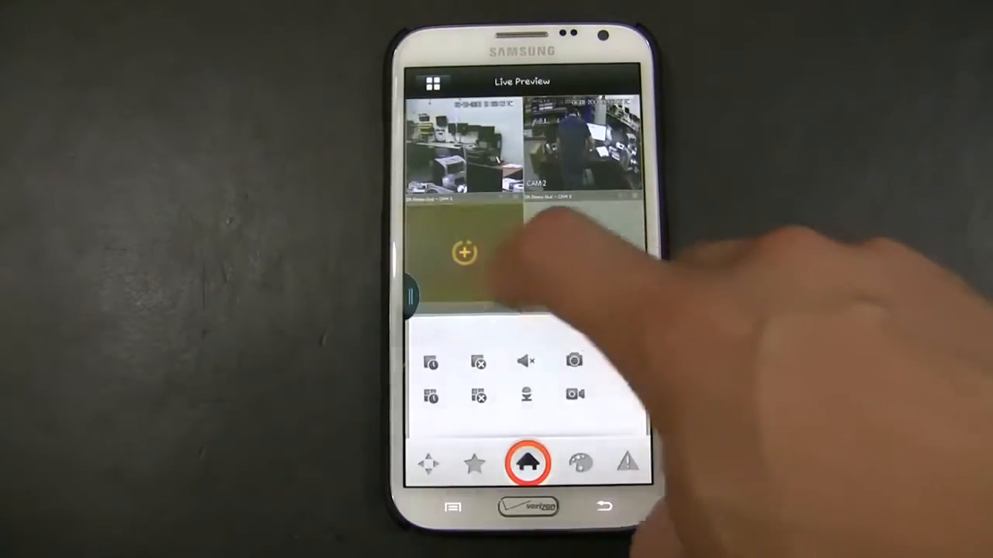
left_click(531, 462)
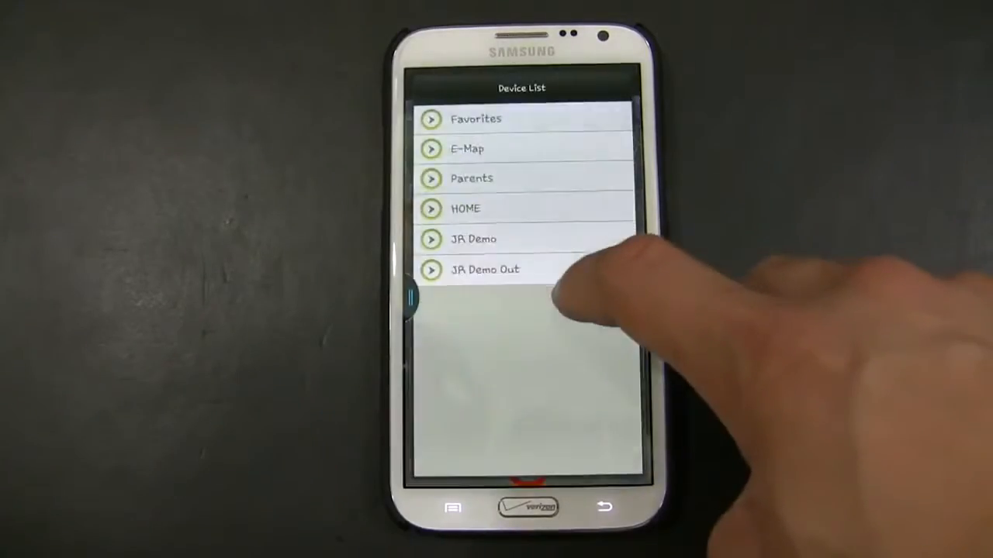
left_click(484, 270)
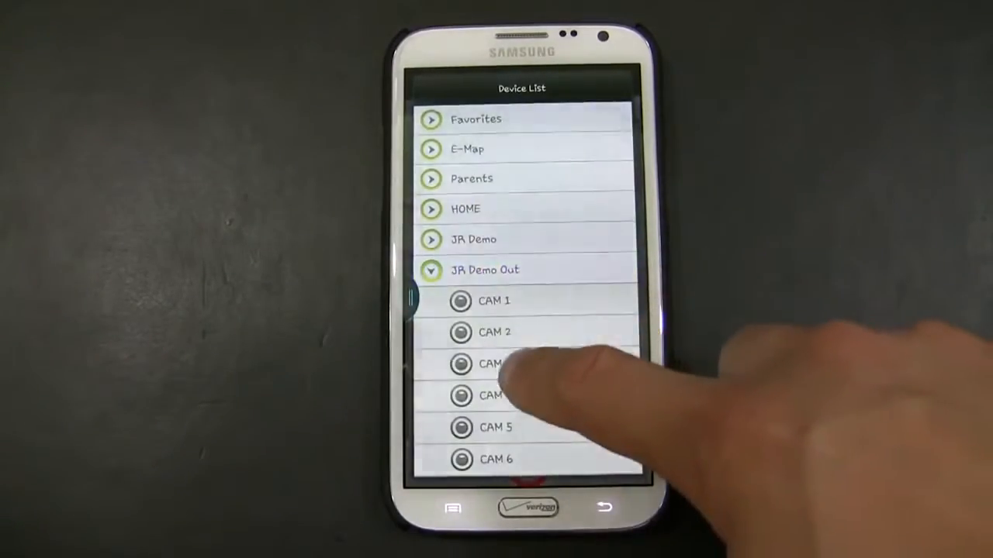
left_click(493, 364)
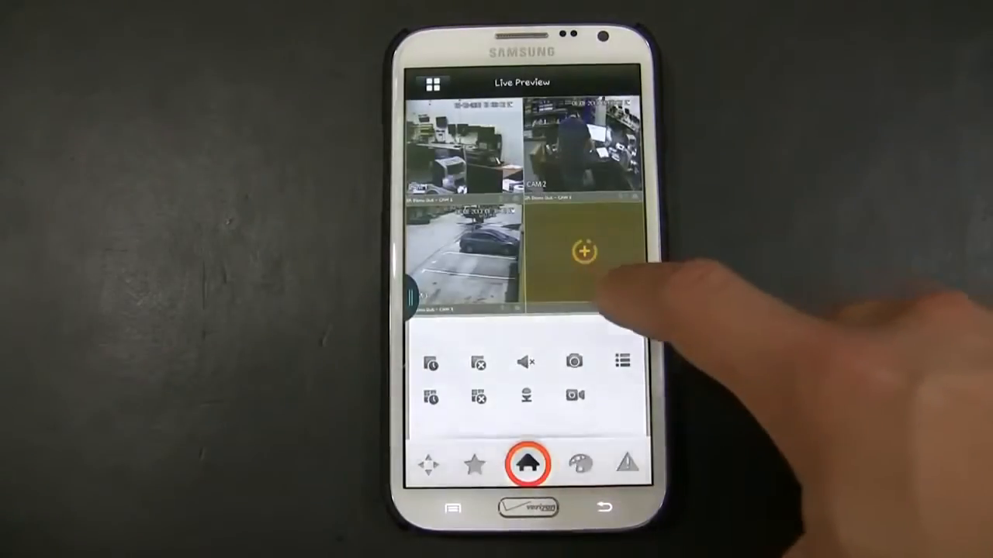
left_click(525, 462)
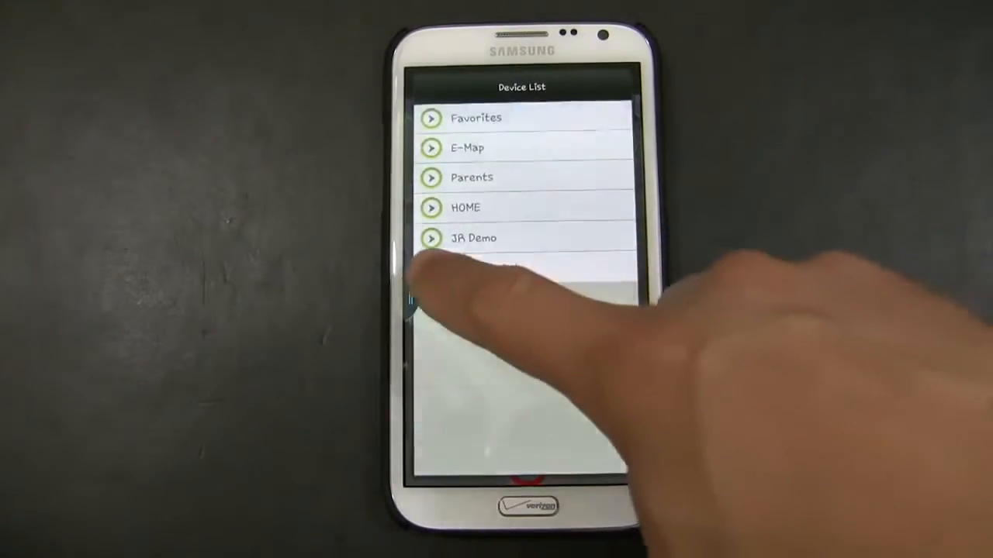